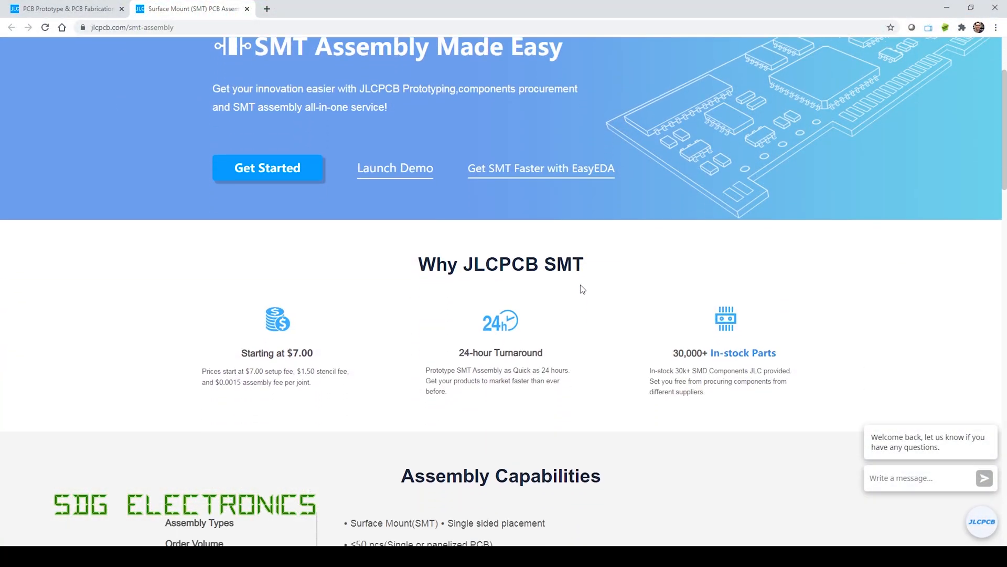
- Scroll the SMT assembly page down to the Assembly Capabilities section
{"action": "scroll", "scroll_direction": "down", "scroll_amount": 3}
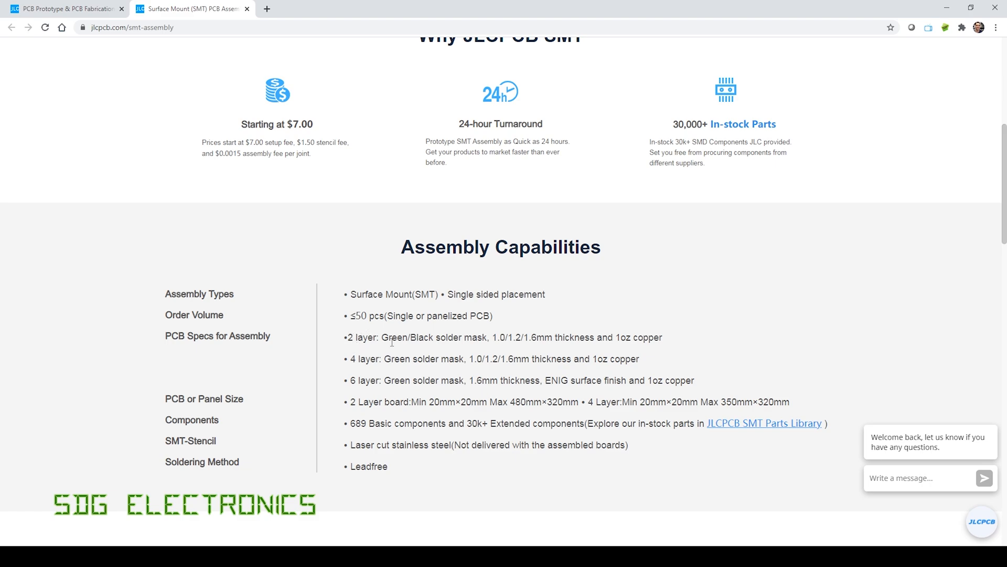
{"action": "mouse_move", "coordinate": [492, 350]}
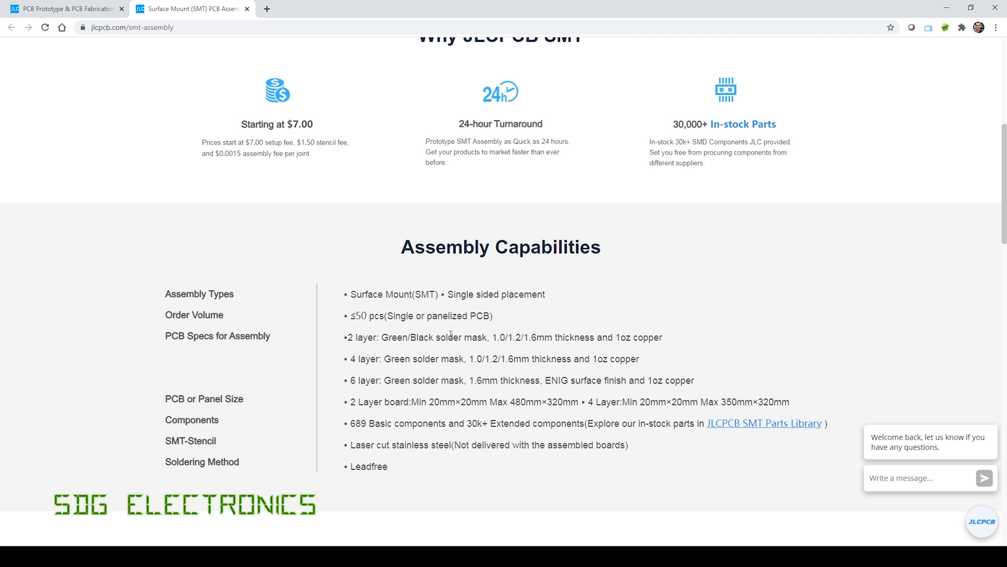
{"action": "mouse_move", "coordinate": [360, 360]}
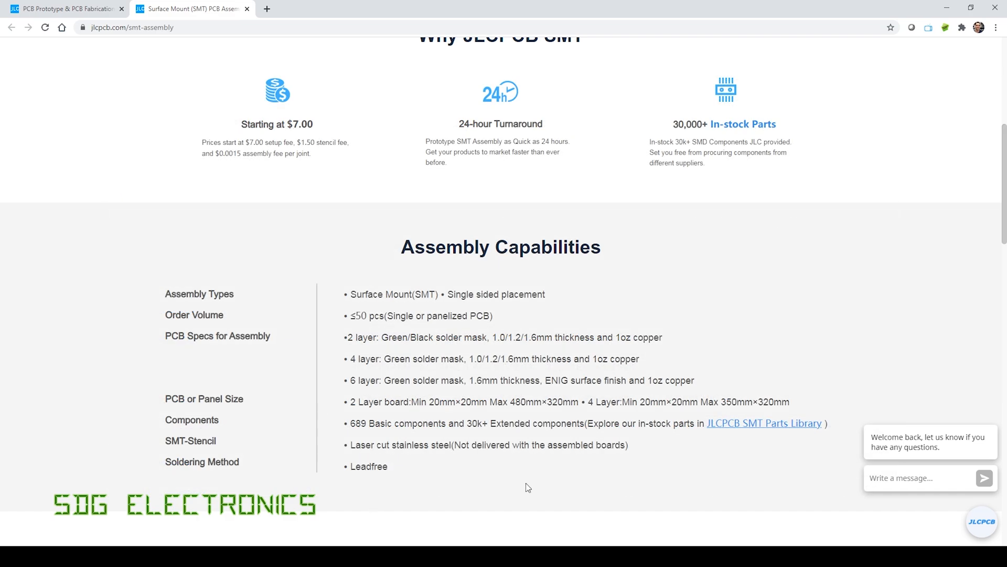
- Scroll to the SMT Assembly FAQs and highlight the note limiting orders to 20 kinds of Extended parts
{"action": "scroll", "scroll_direction": "down", "scroll_amount": 3}
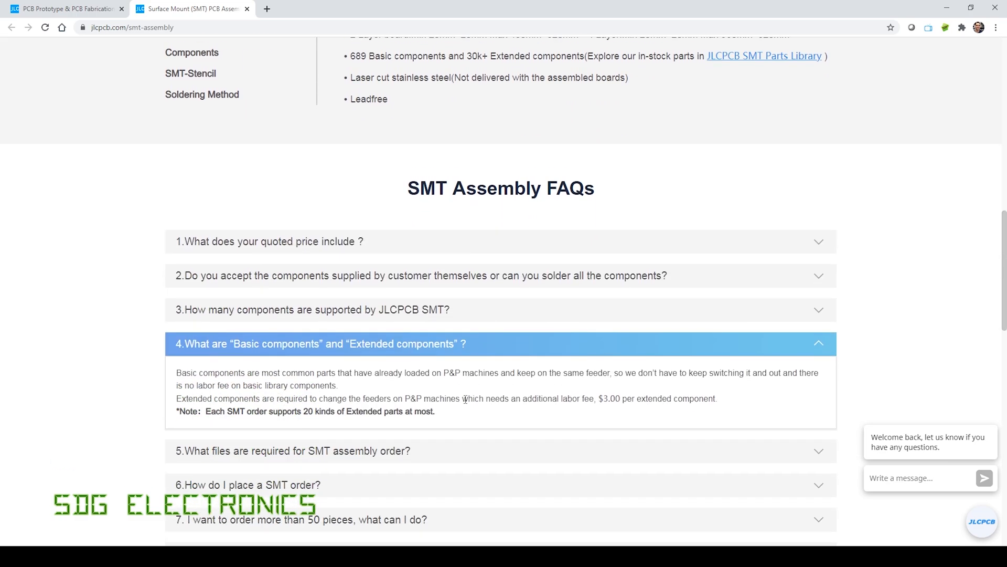
{"action": "left_click_drag", "start_coordinate": [200, 412], "coordinate": [435, 411]}
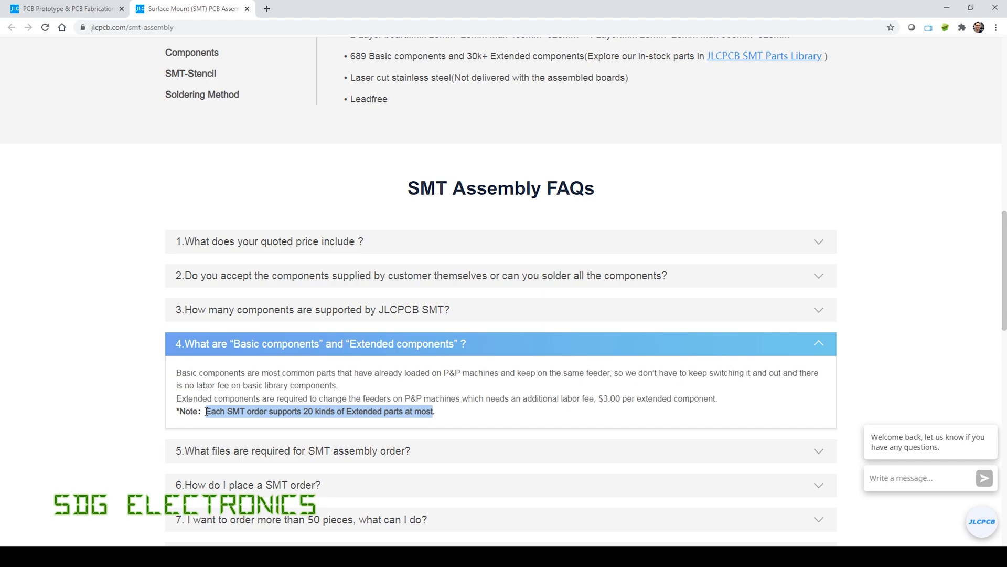
{"action": "mouse_move", "coordinate": [316, 426]}
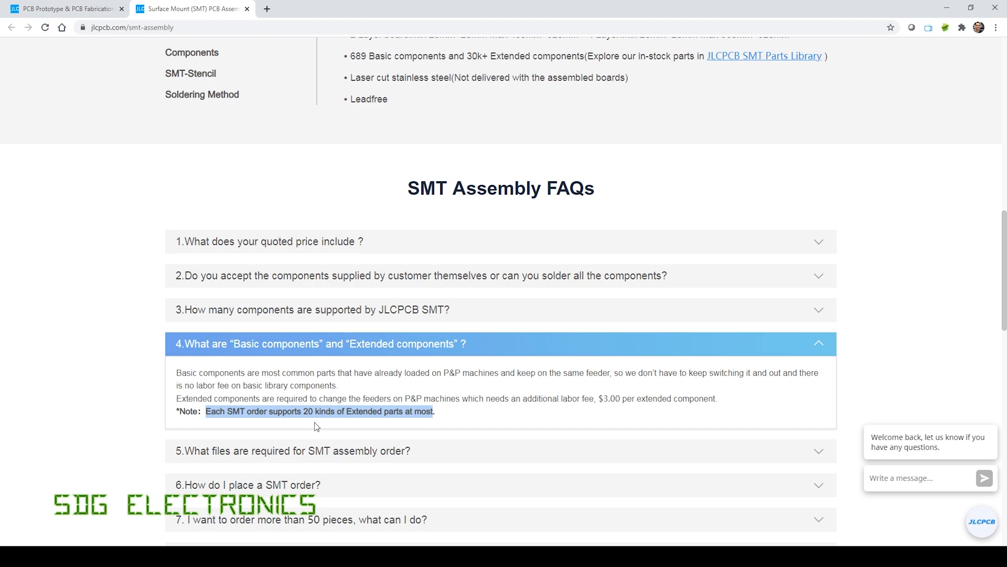